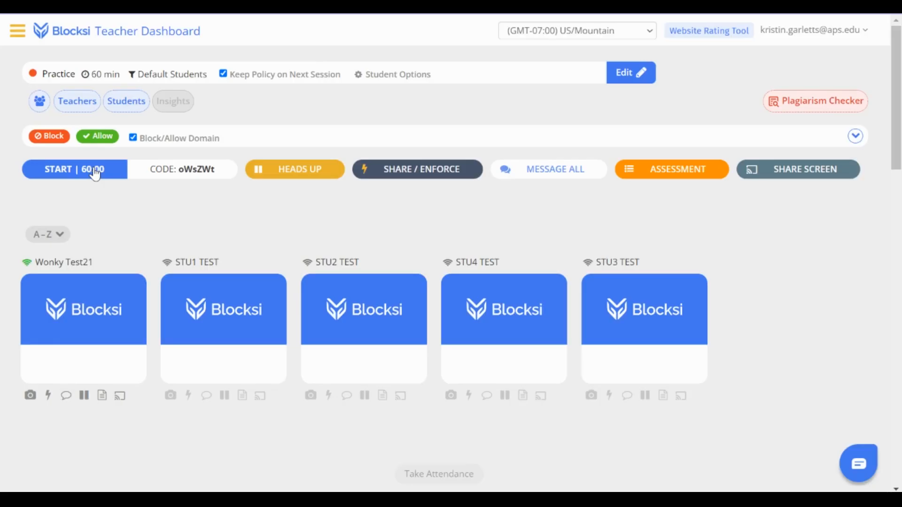
Start the 60-minute Practice class session
click(74, 169)
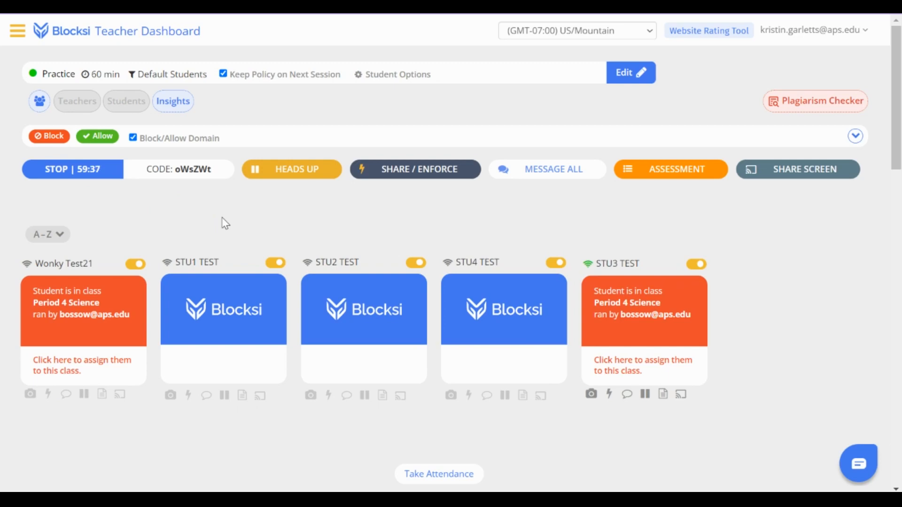
mouse_move(53, 341)
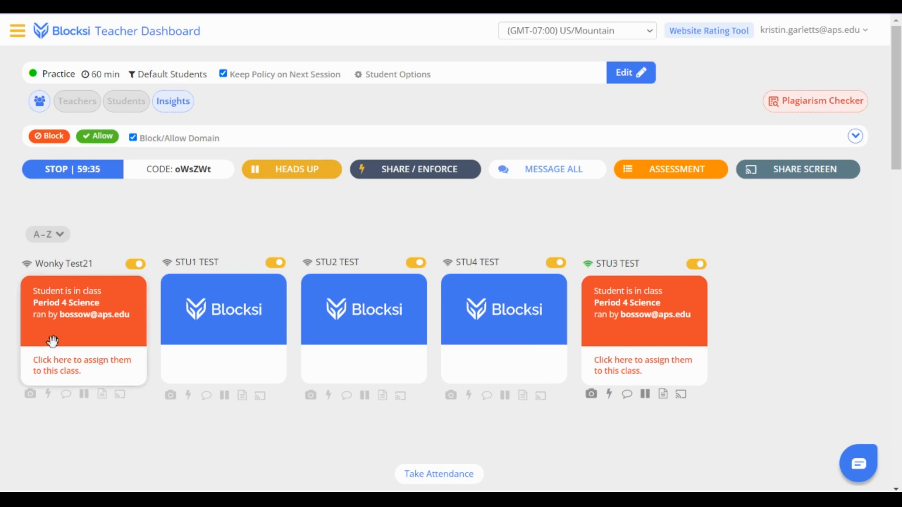
mouse_move(635, 334)
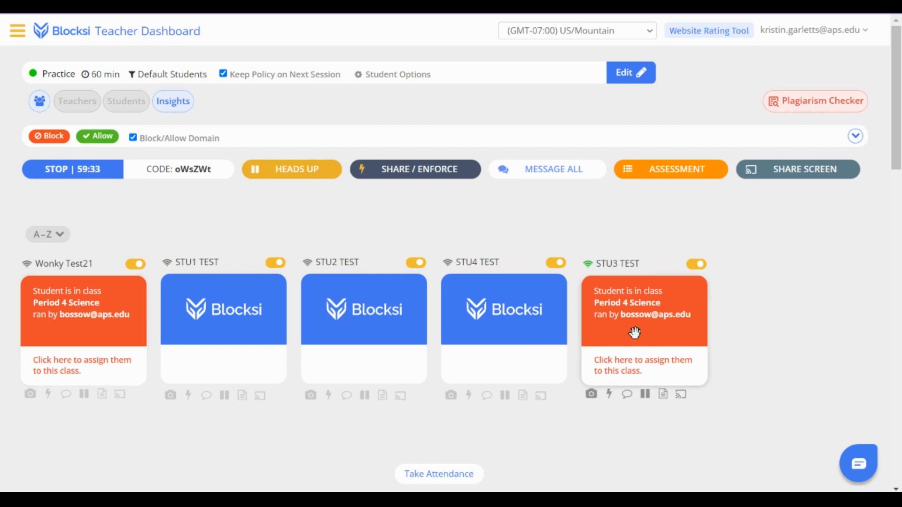
mouse_move(653, 272)
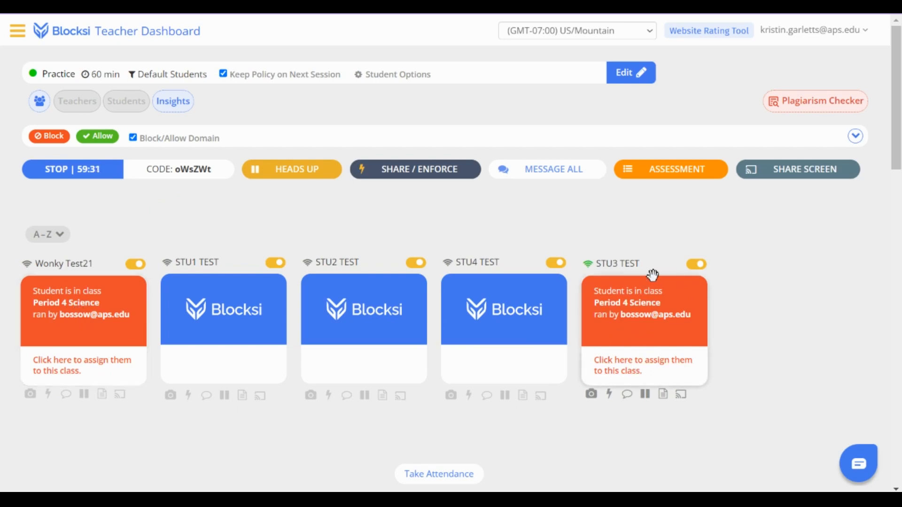
mouse_move(691, 301)
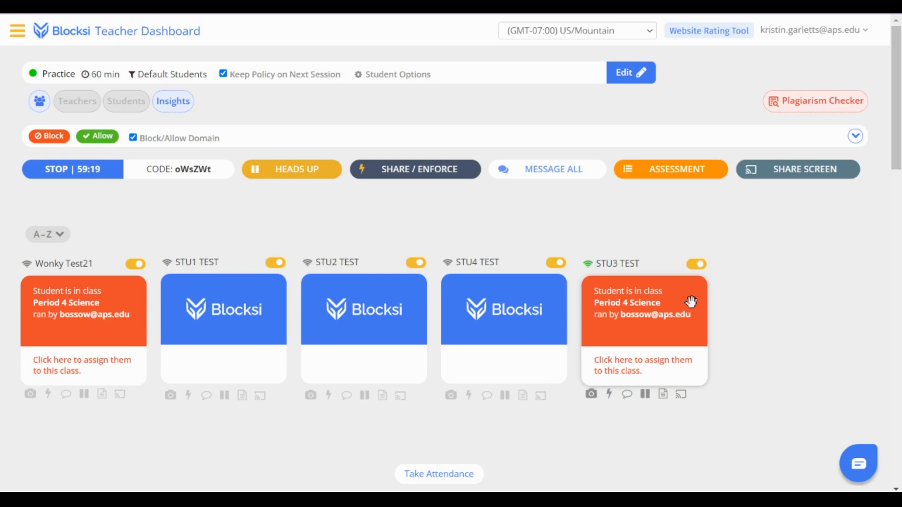
mouse_move(643, 365)
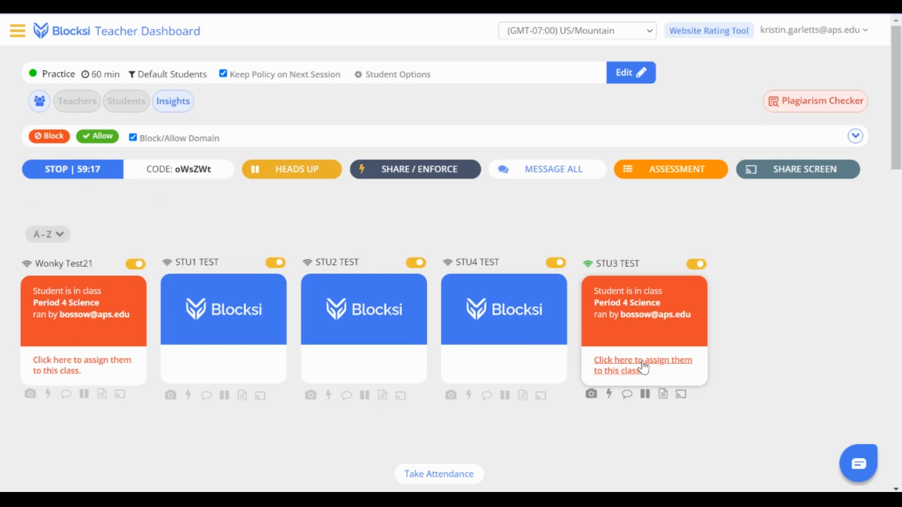
Assign STU3 TEST to the Practice class so its live screen appears
click(643, 365)
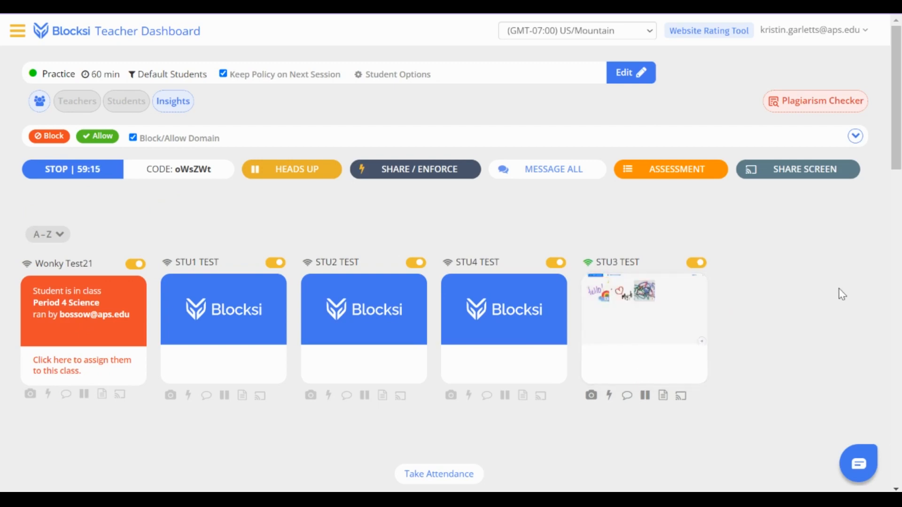
mouse_move(81, 365)
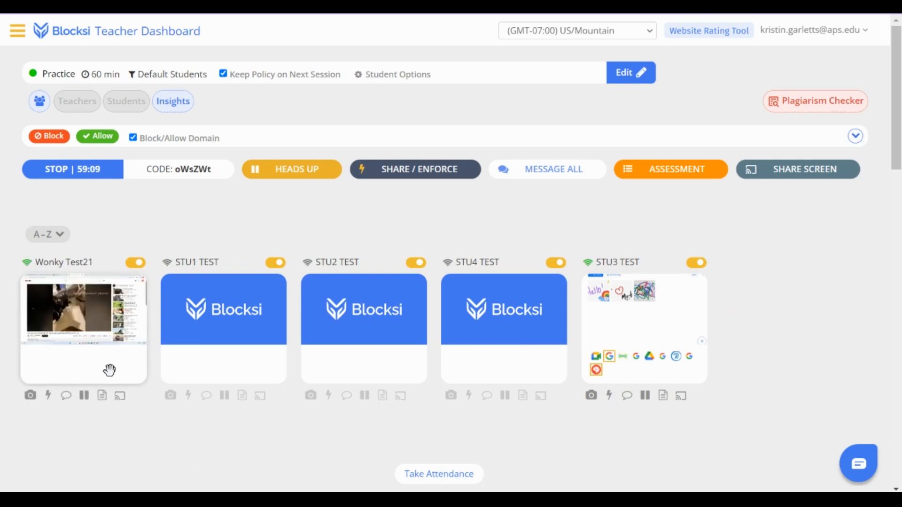
mouse_move(97, 309)
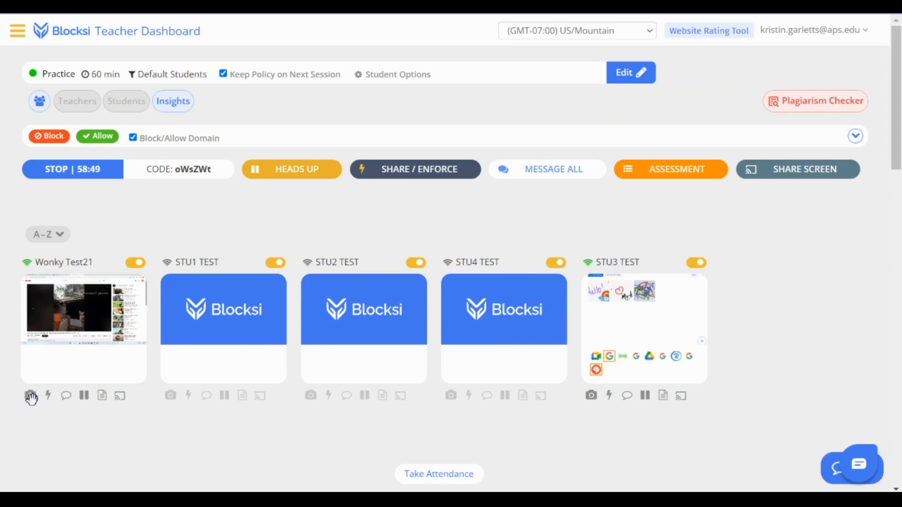
mouse_move(48, 395)
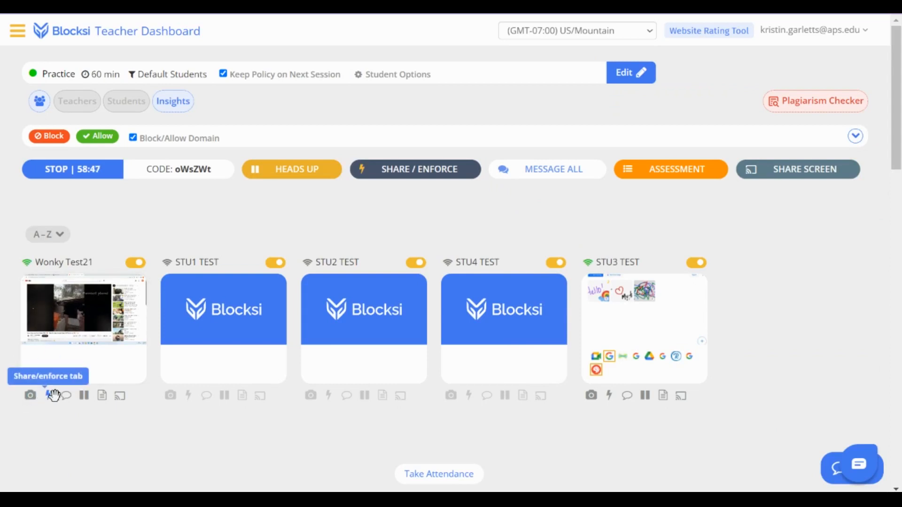
mouse_move(92, 395)
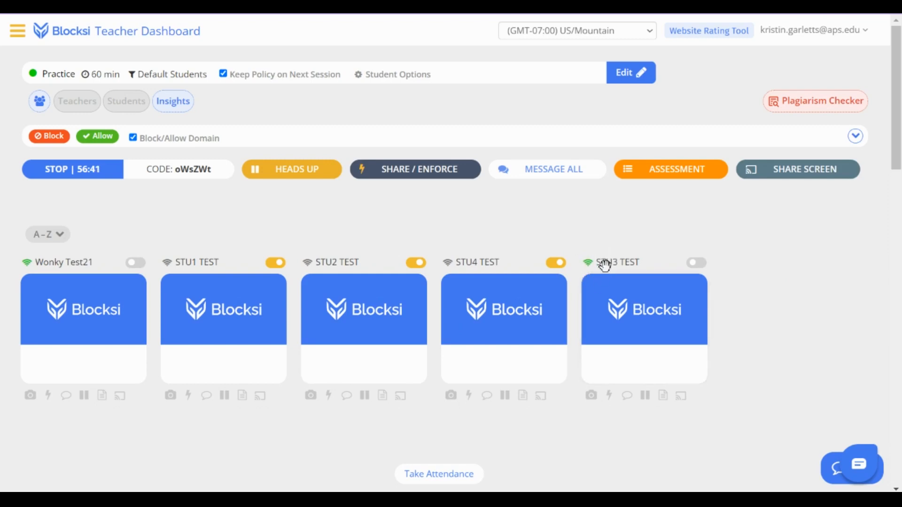
mouse_move(696, 263)
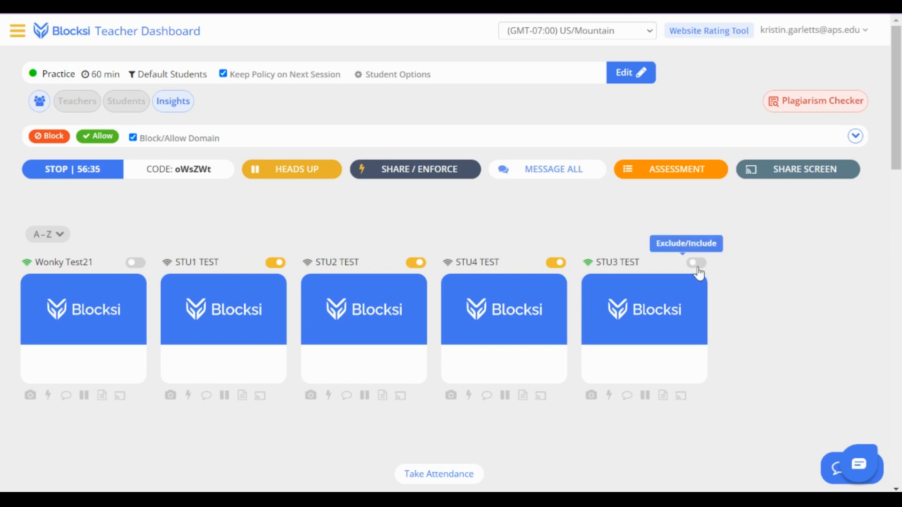
mouse_move(775, 281)
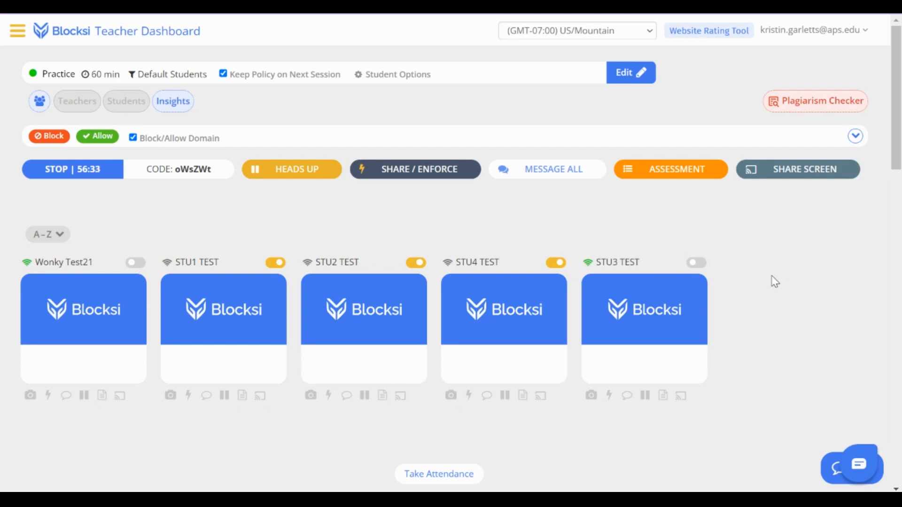
mouse_move(696, 262)
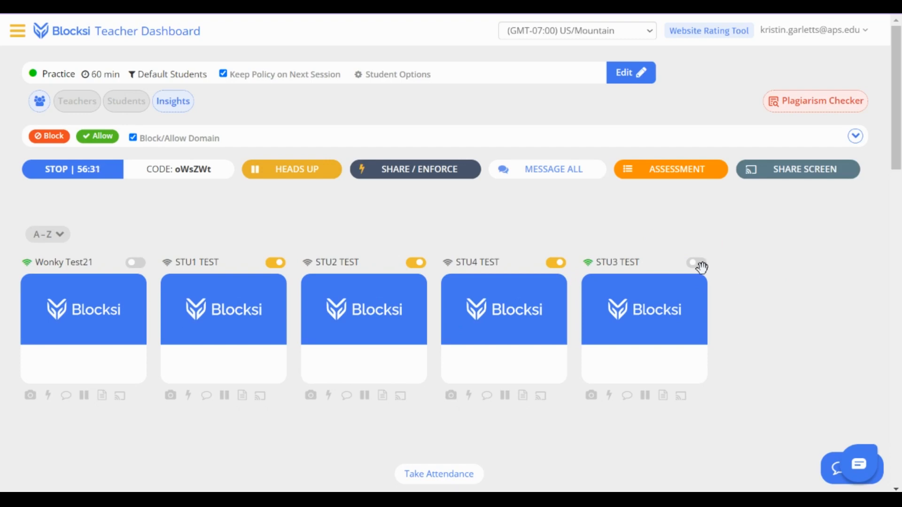
mouse_move(699, 266)
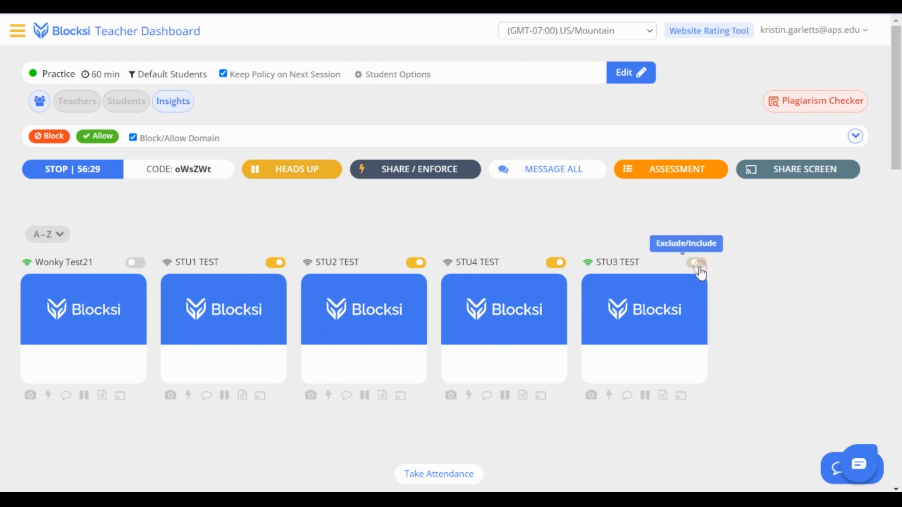
Re-include STU3 TEST and Wonky Test21 in the session
click(695, 263)
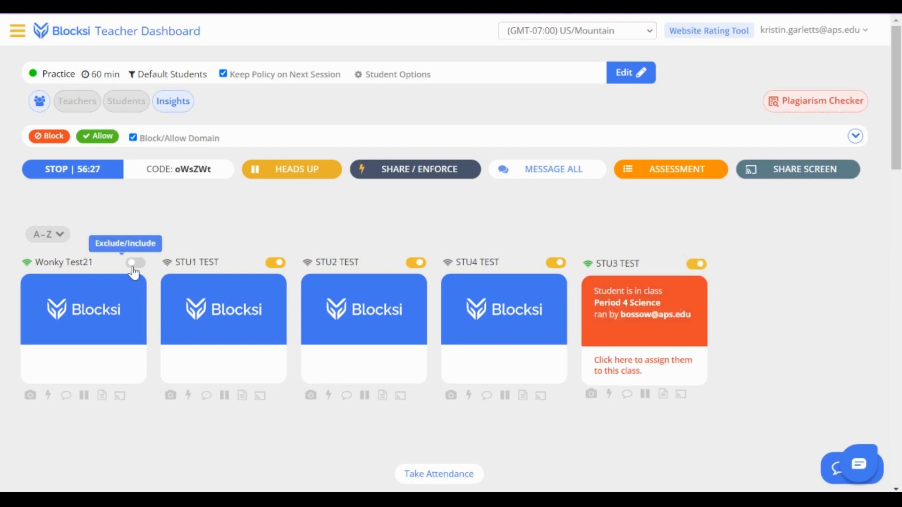
click(135, 264)
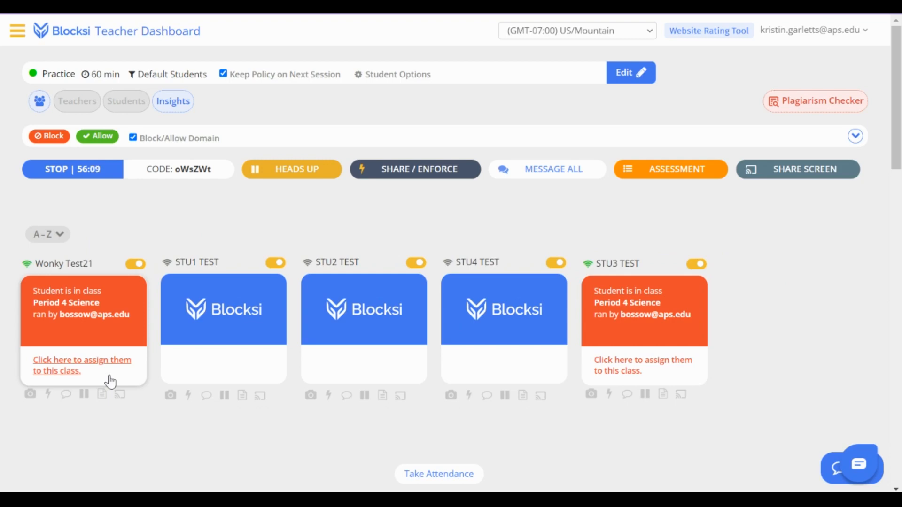
mouse_move(336, 374)
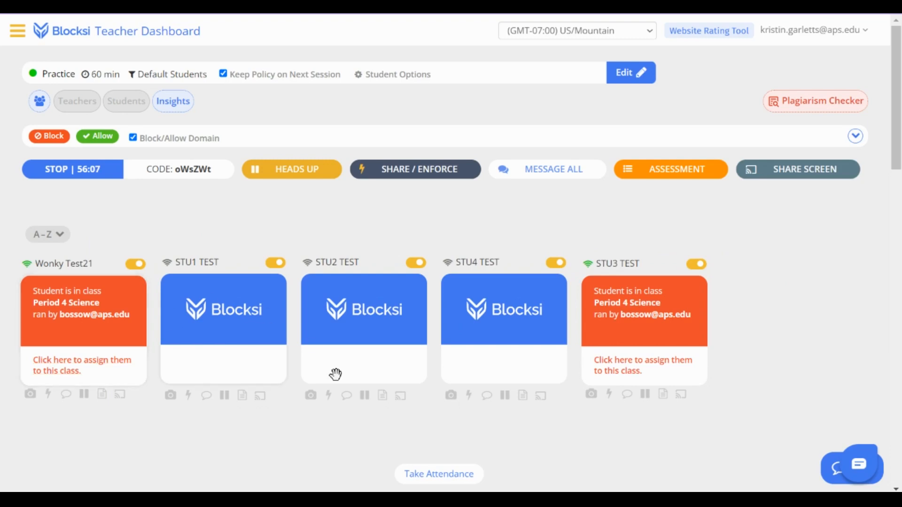
mouse_move(659, 367)
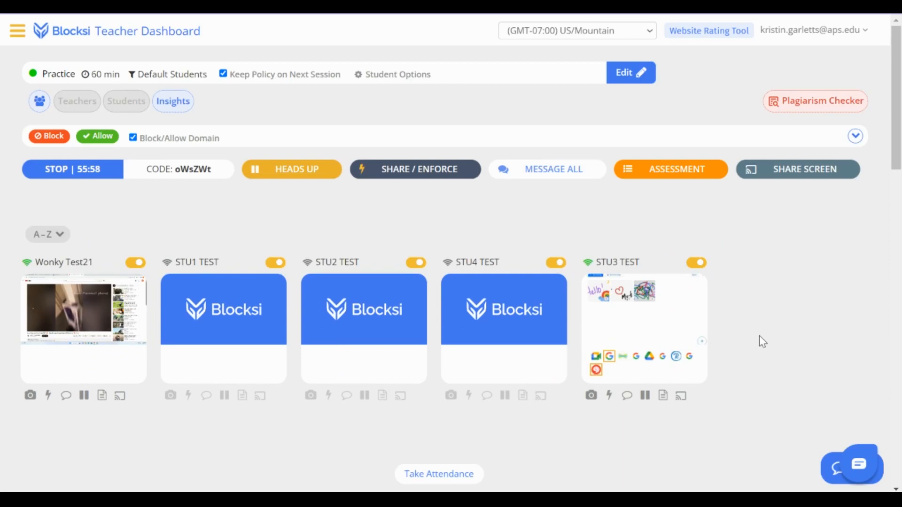
mouse_move(725, 120)
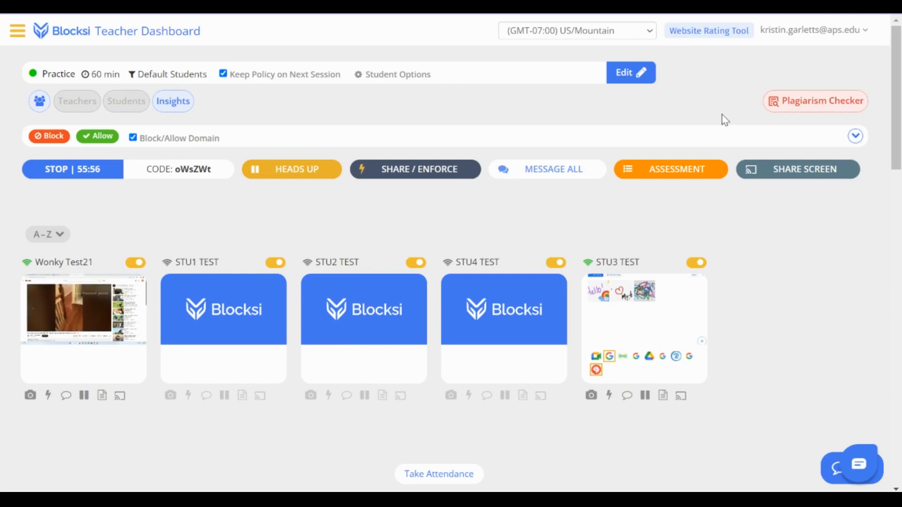